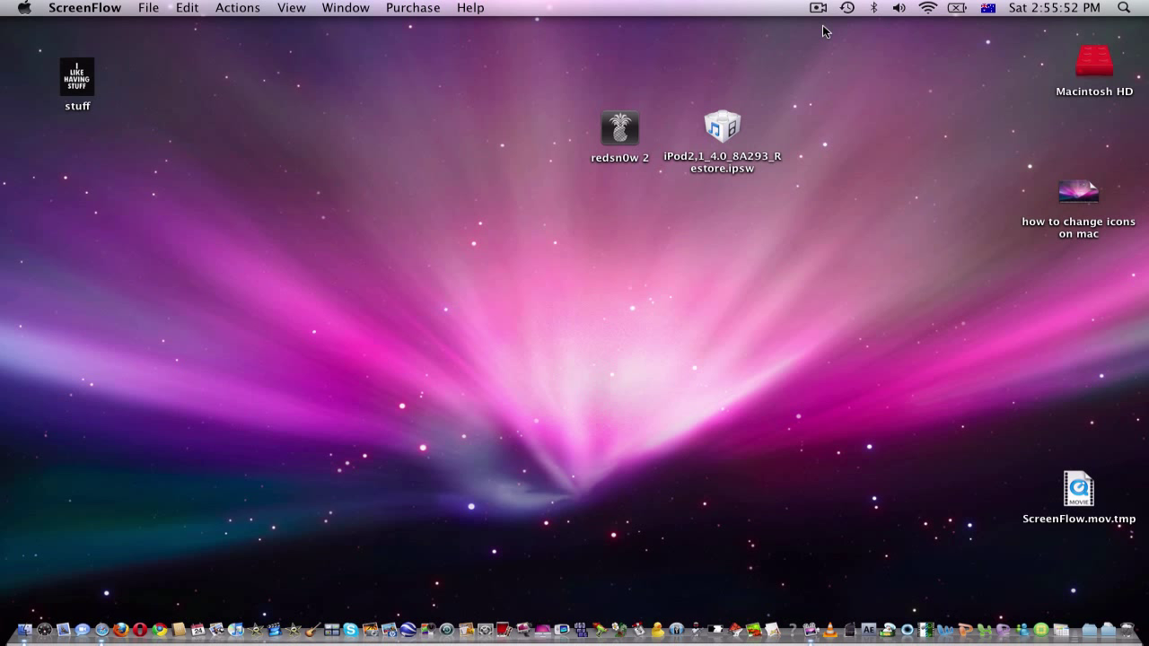
mouse_move(805, 32)
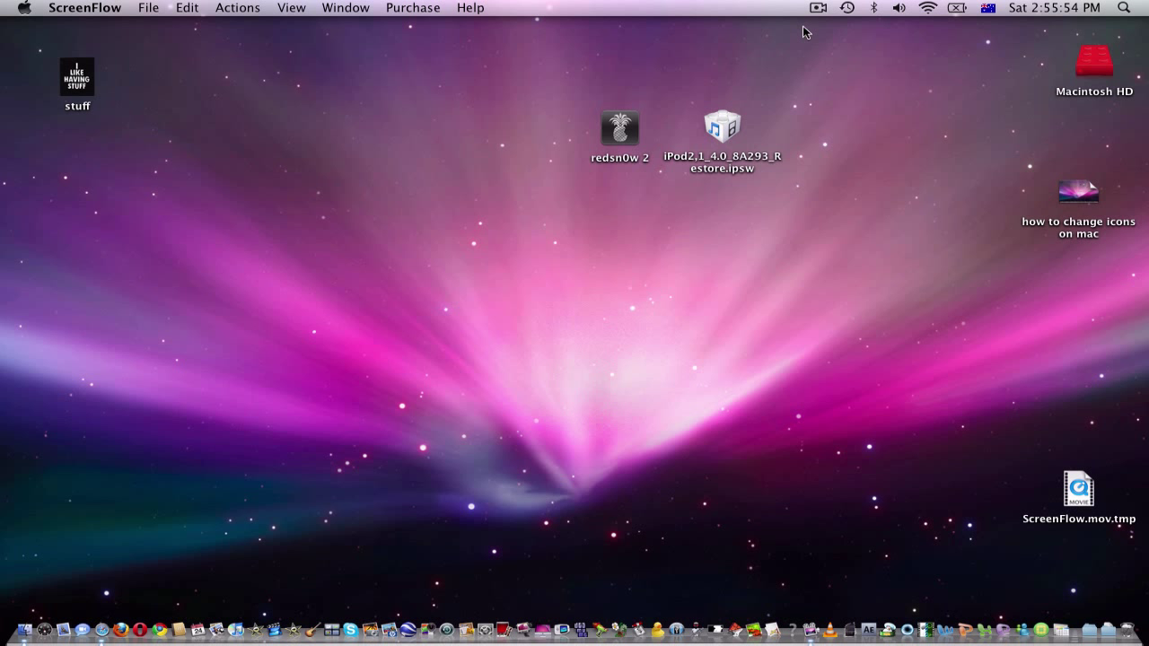
mouse_move(483, 143)
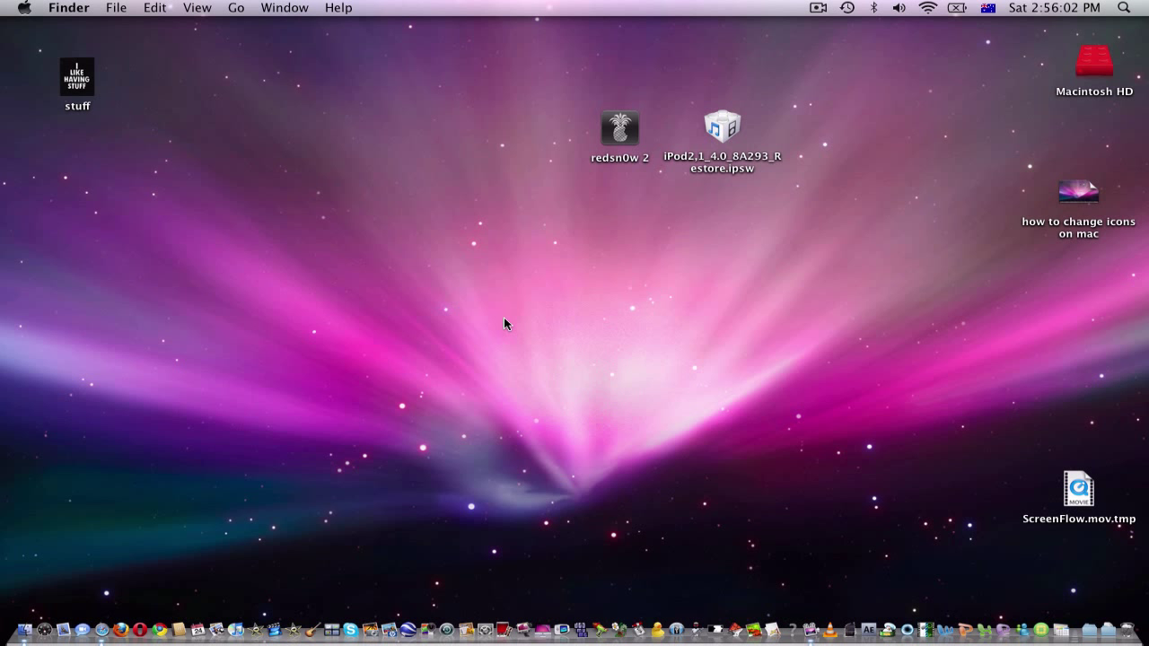
mouse_move(596, 573)
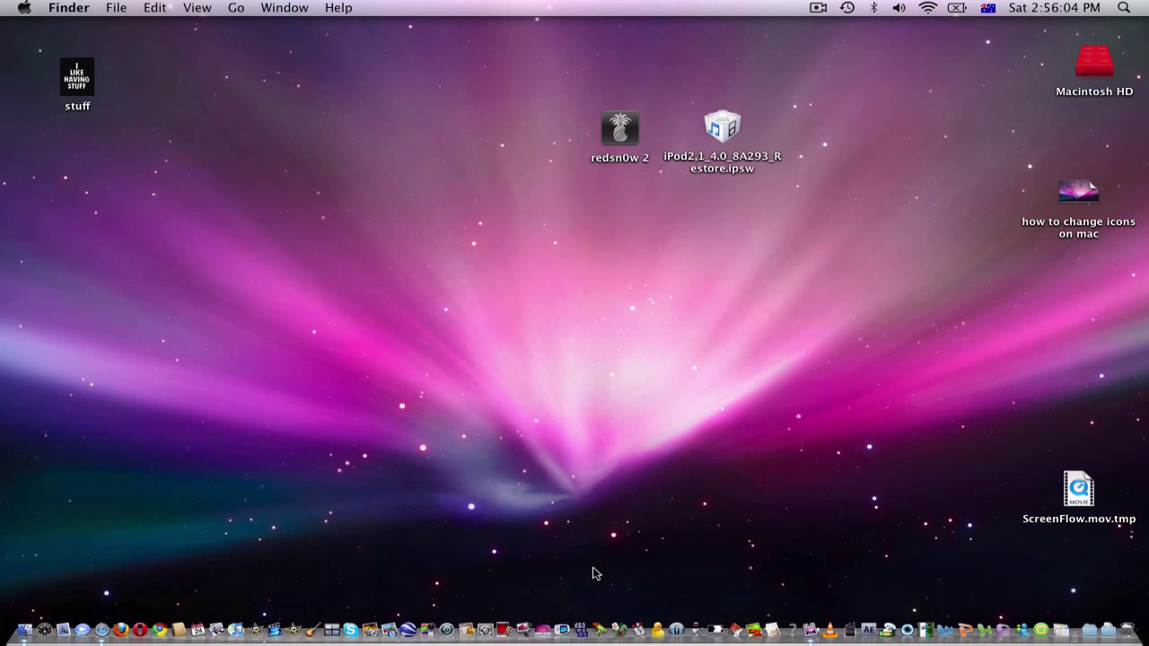
mouse_move(614, 609)
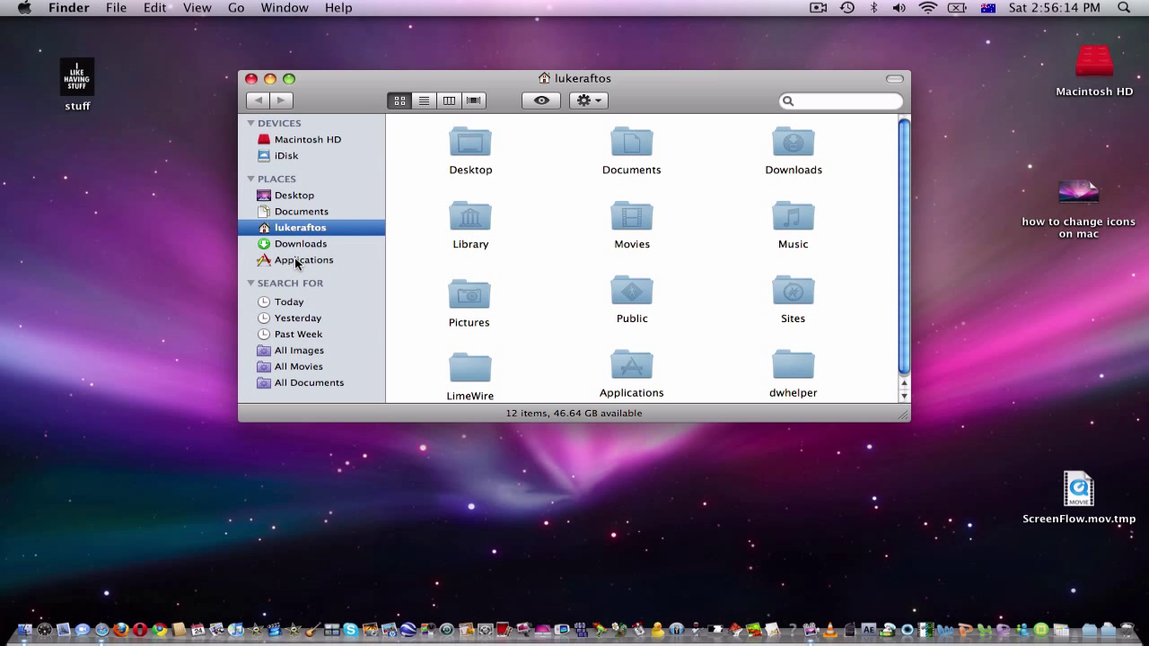
Select InsomniaX from the Applications folder so AppZapper finds its two related files.
left_click(306, 258)
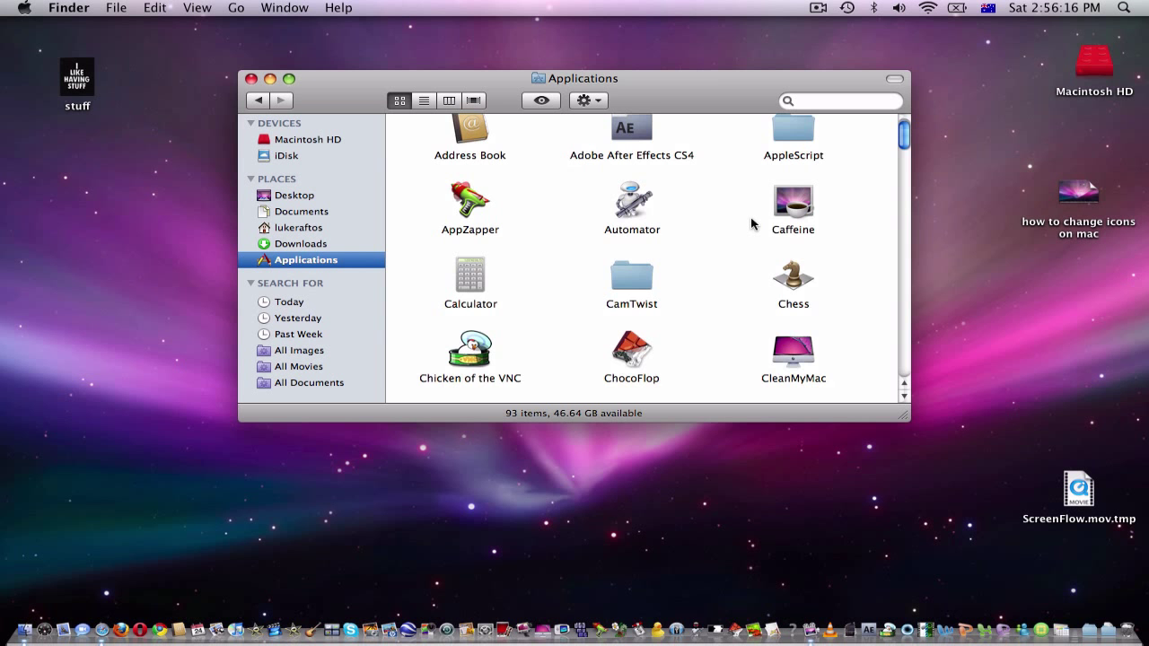
scroll("down", 3)
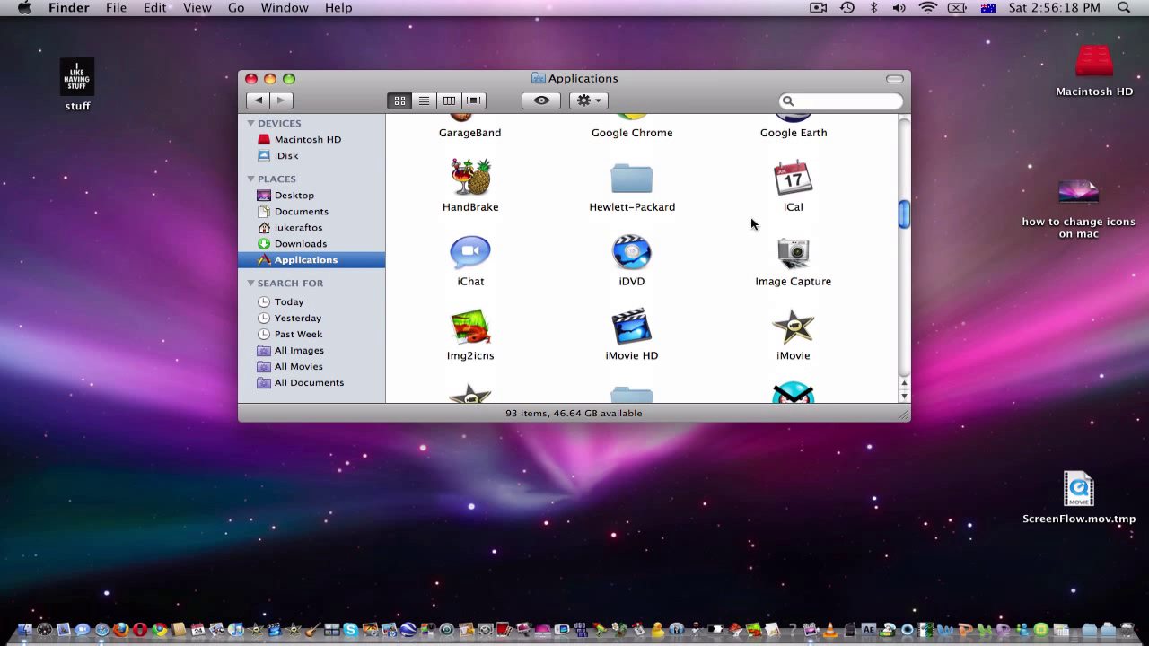
scroll("down", 3)
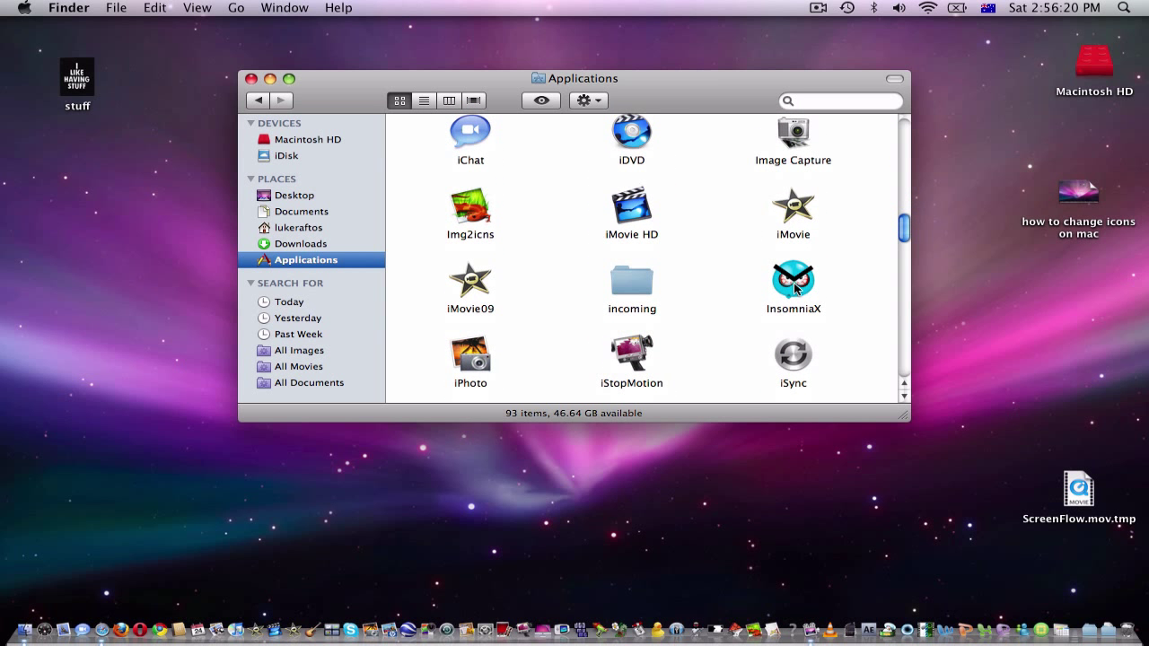
left_click(794, 279)
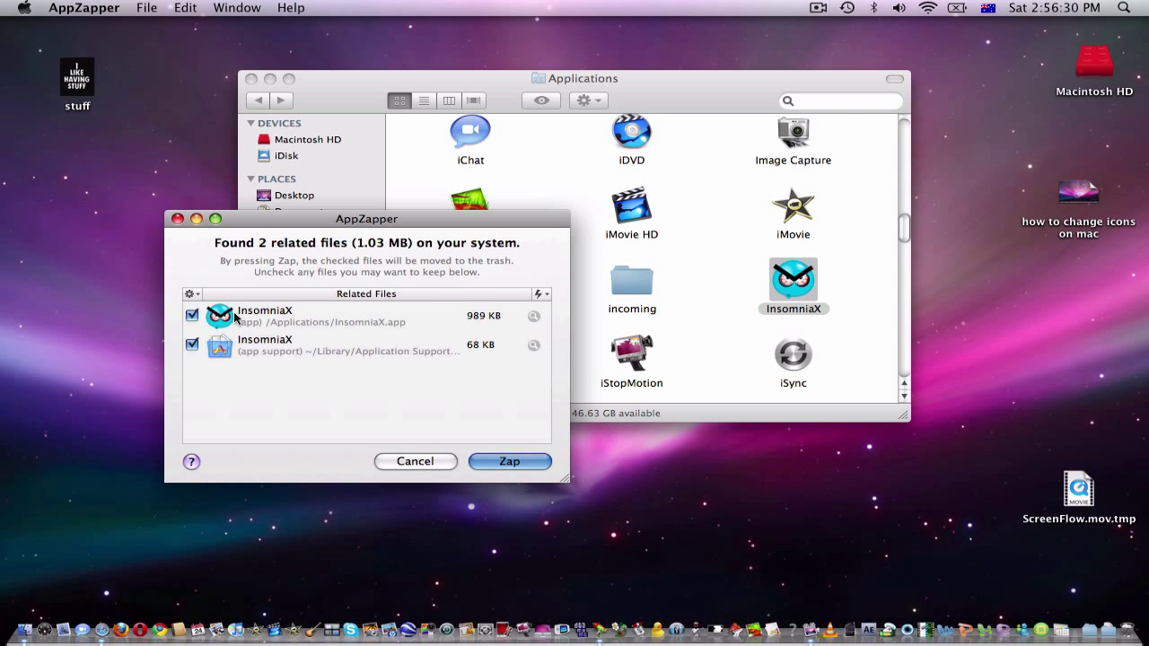
mouse_move(309, 345)
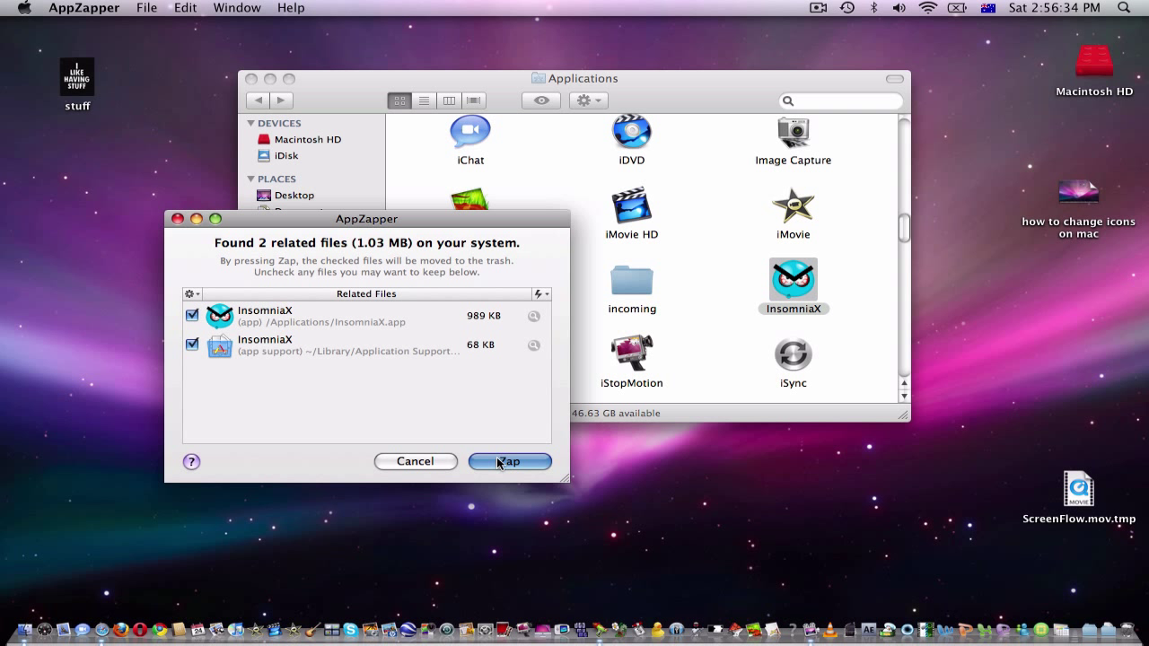
Zap InsomniaX and its application support file to the trash.
left_click(510, 461)
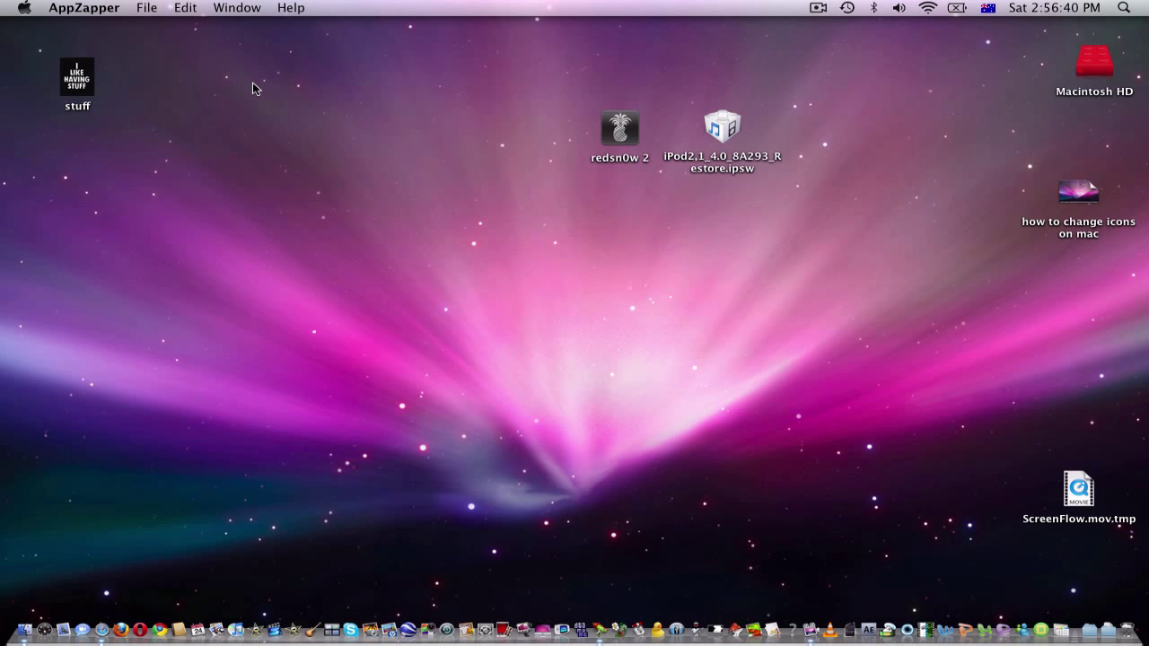
mouse_move(359, 106)
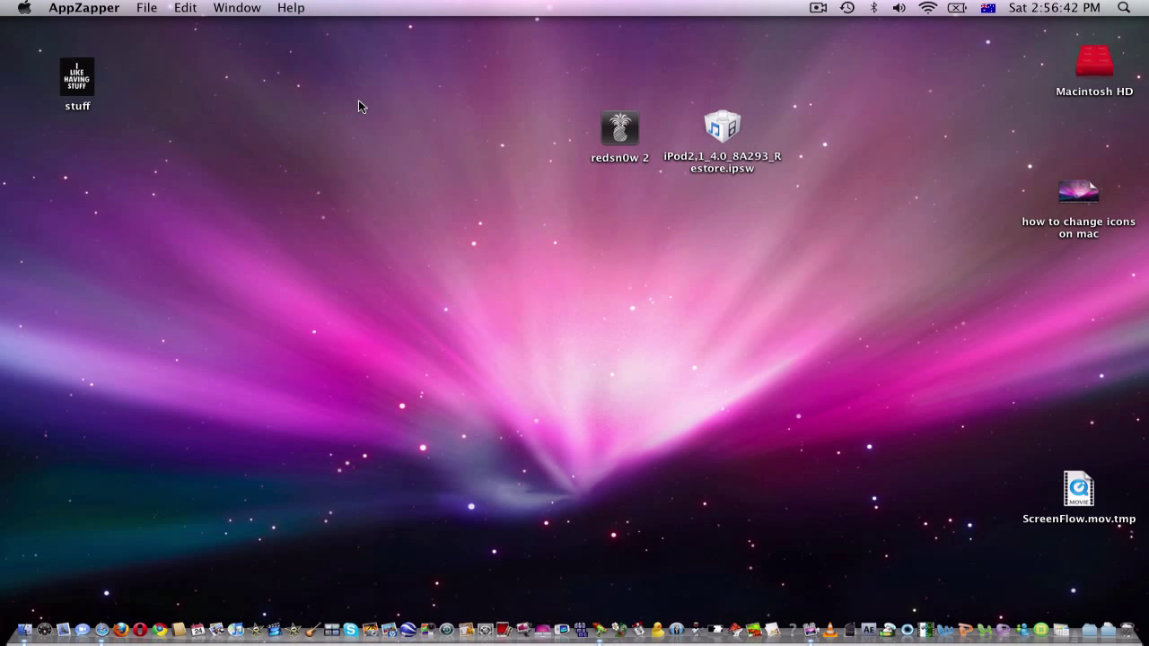
left_click(298, 90)
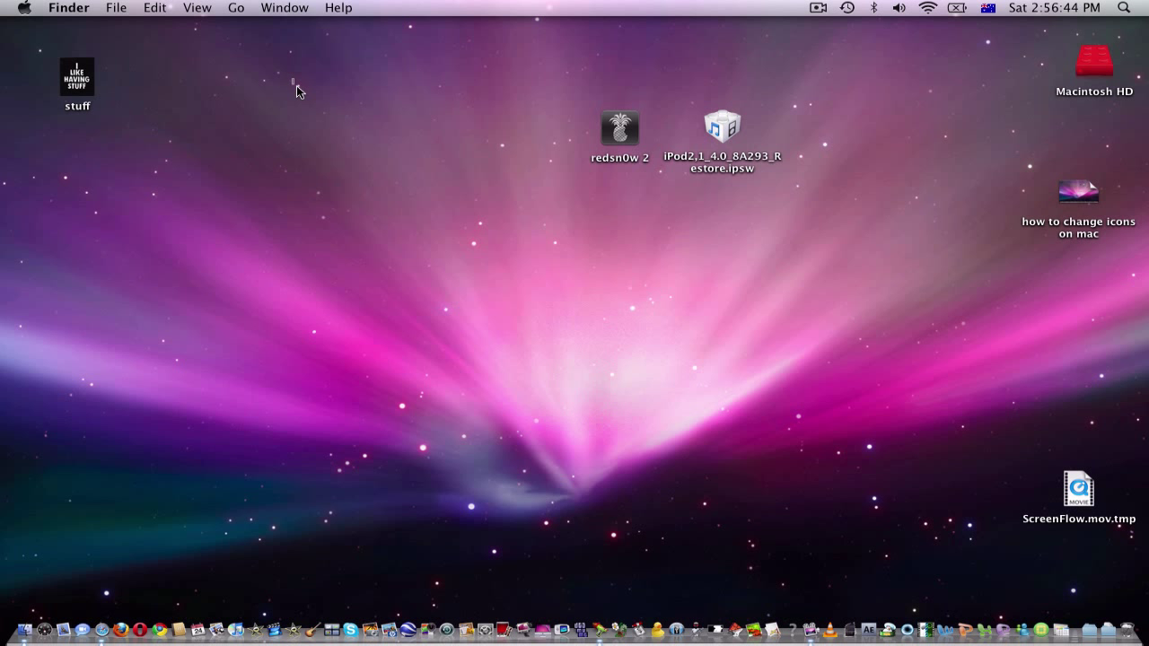
left_click_drag(298, 90, 369, 237)
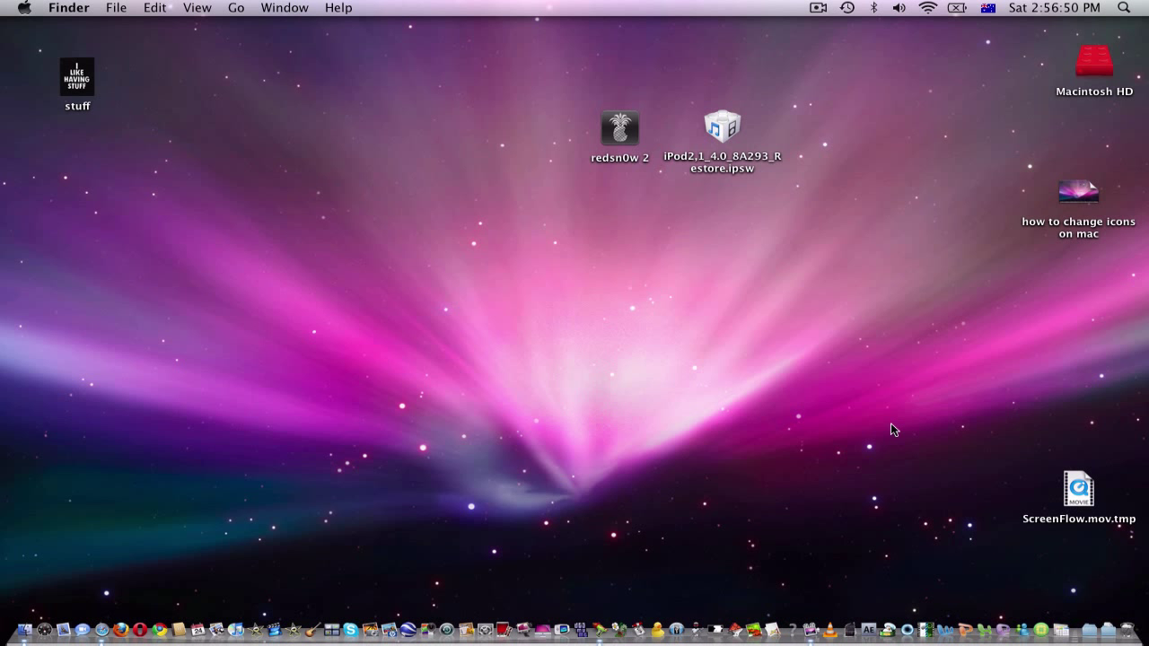
left_click(817, 7)
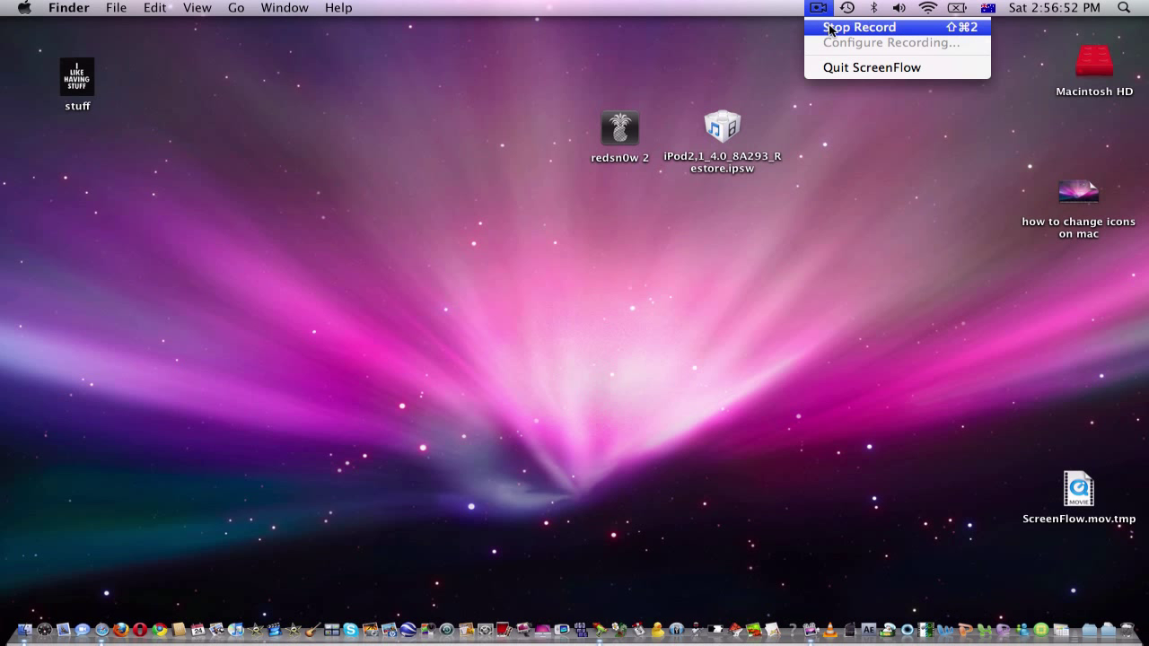